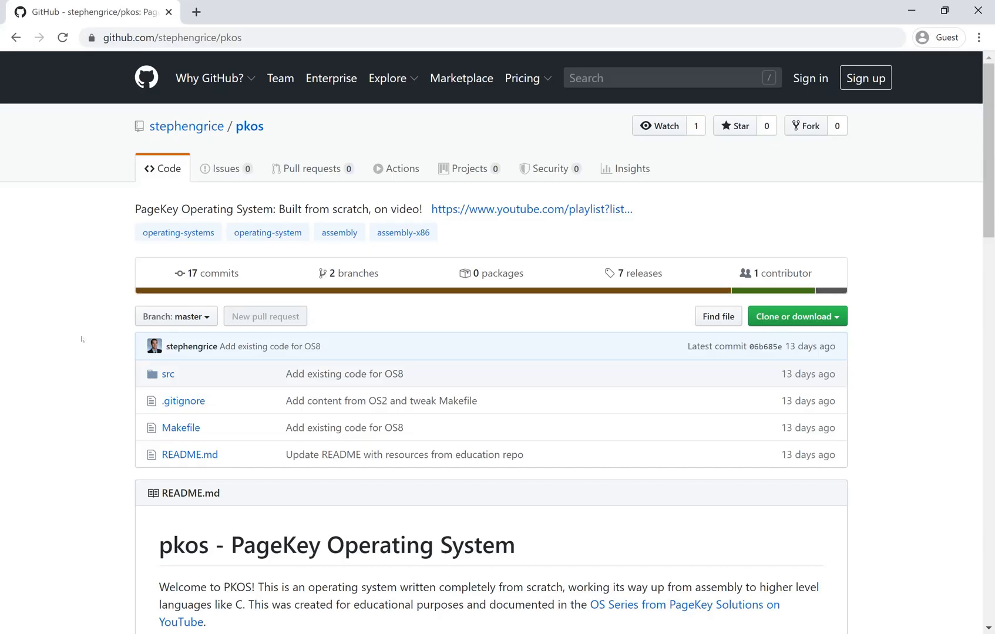
From the pkos README, bring up the repository's list of seven releases.
scroll("down", 3)
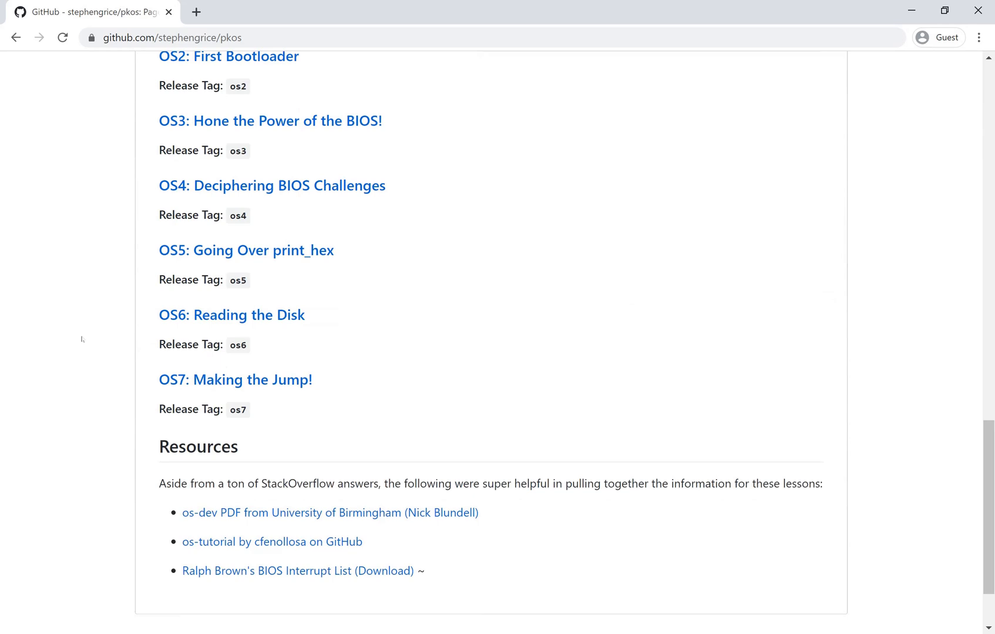
scroll("up", 3)
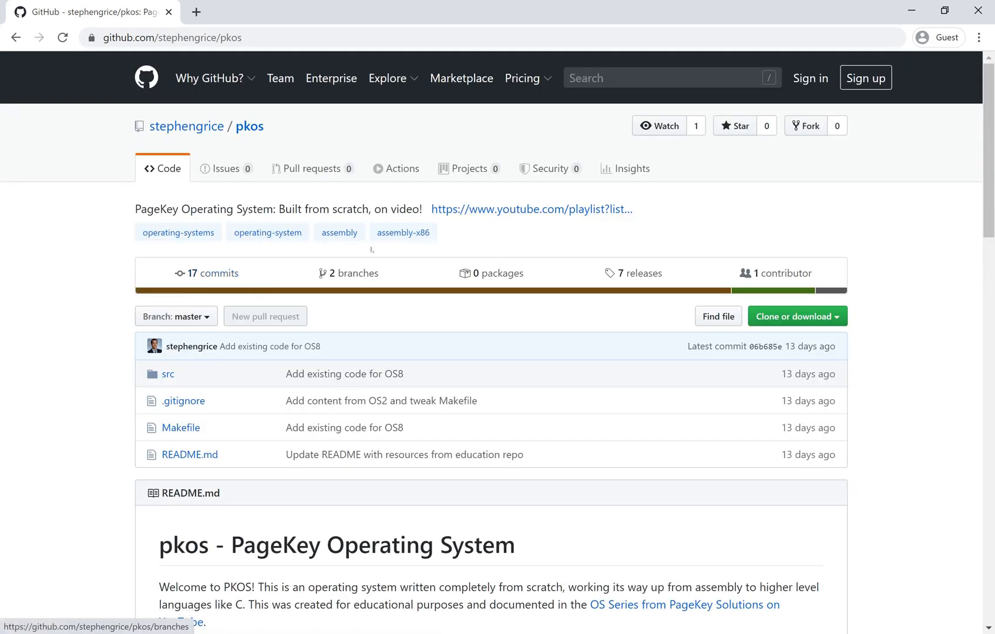
left_click(639, 272)
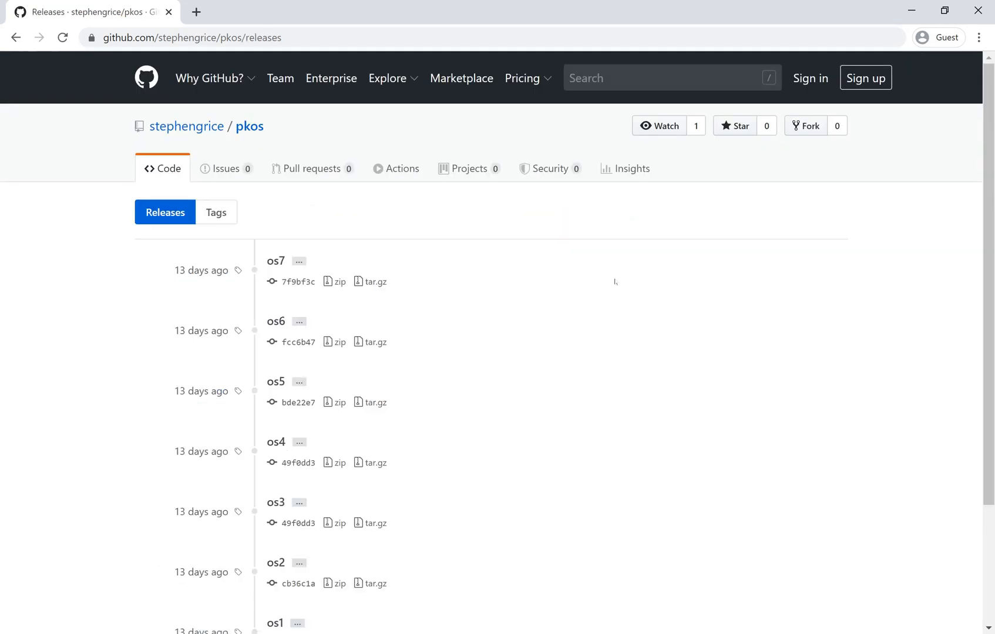
scroll("down", 3)
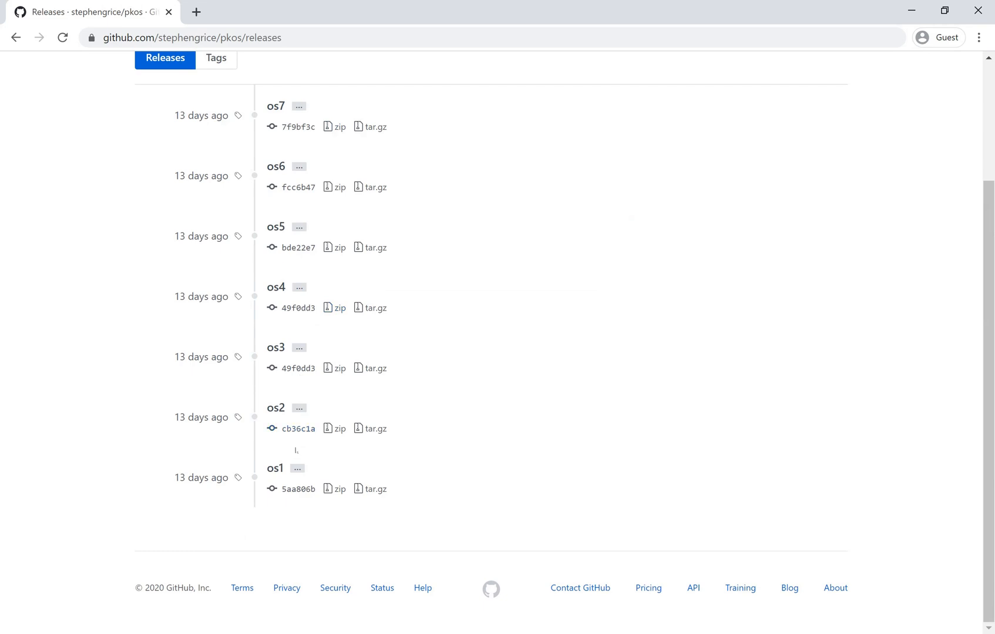
Expand the release notes for the early releases os1, os2 and os3.
left_click(297, 469)
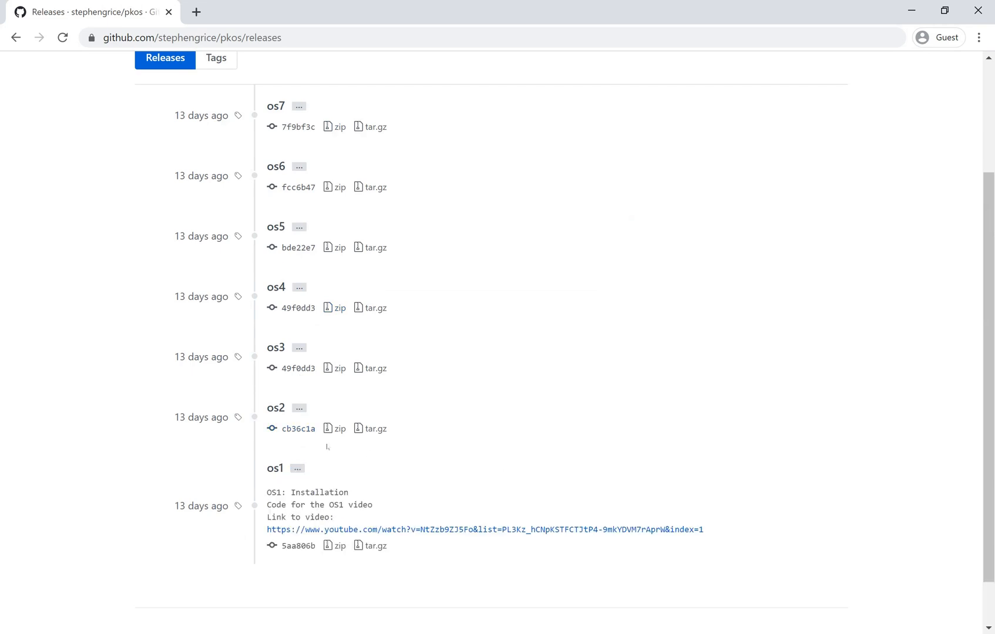
left_click(297, 347)
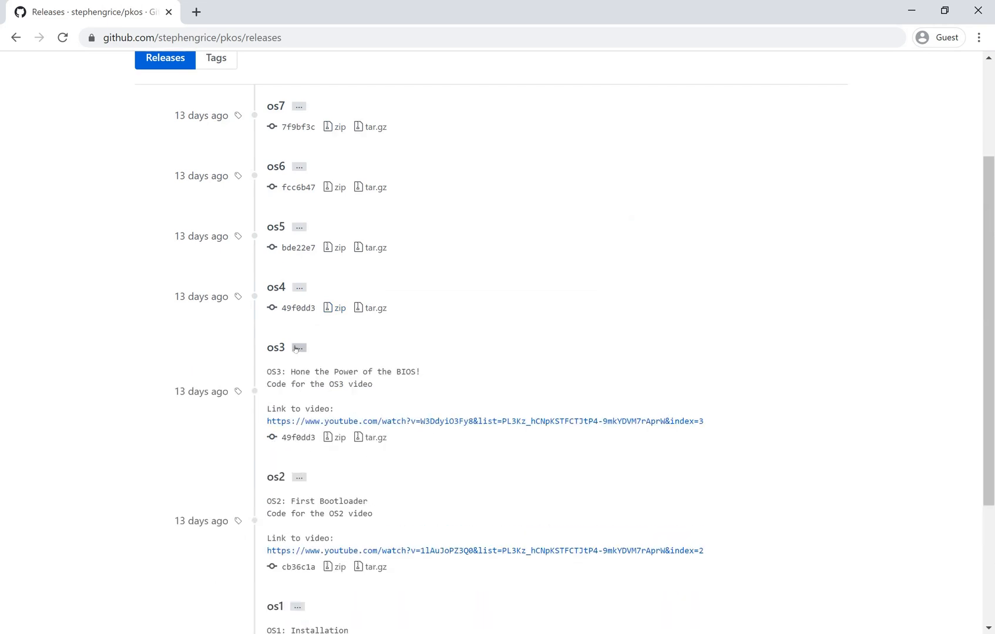
scroll("up", 3)
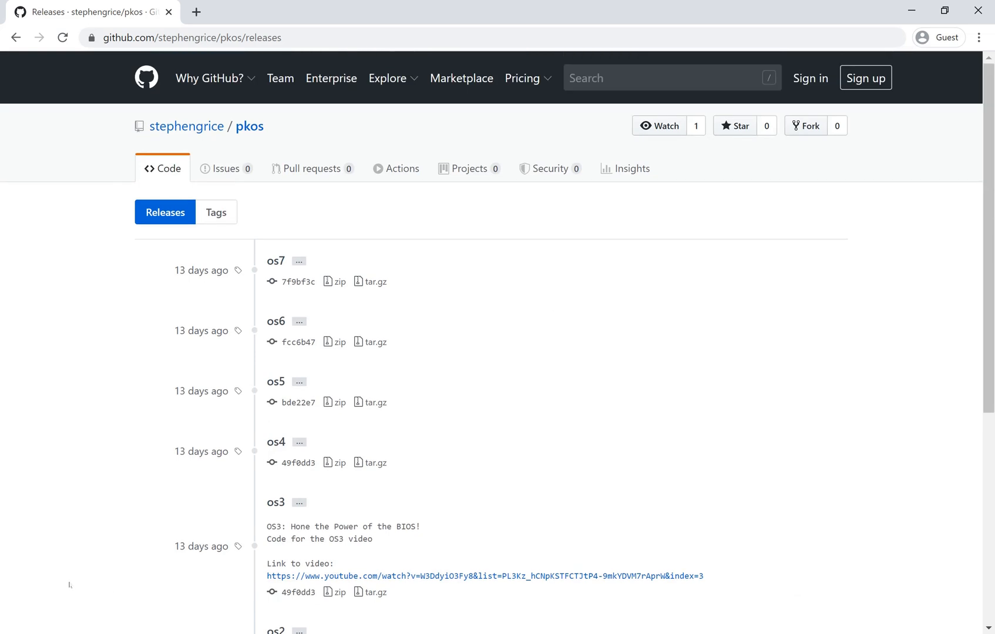
left_click(298, 260)
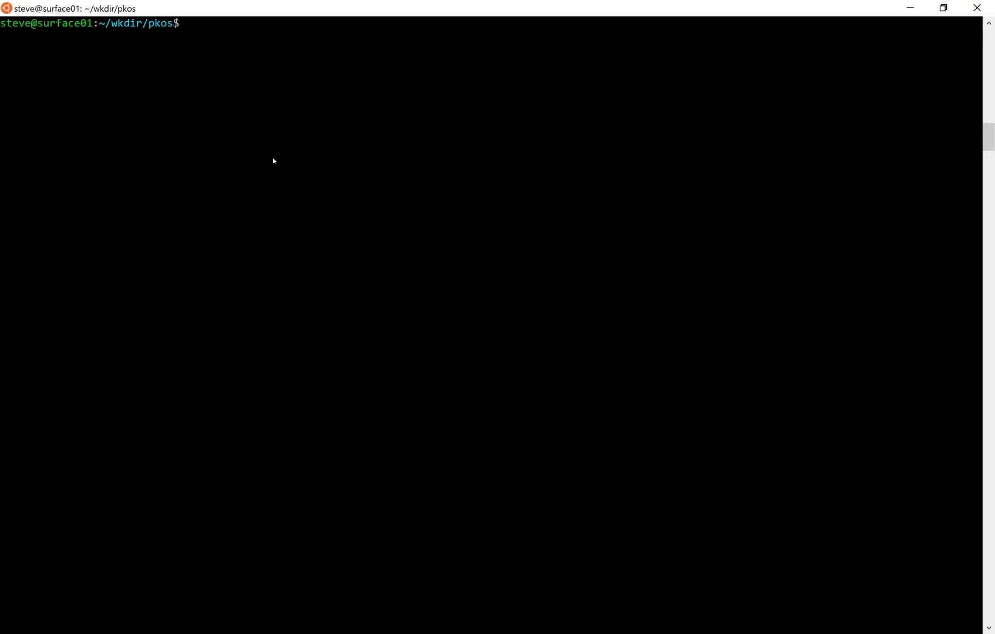
Review the changes between releases os1 and os2 with git diff, then quit the pager.
type("git diff os1 os2")
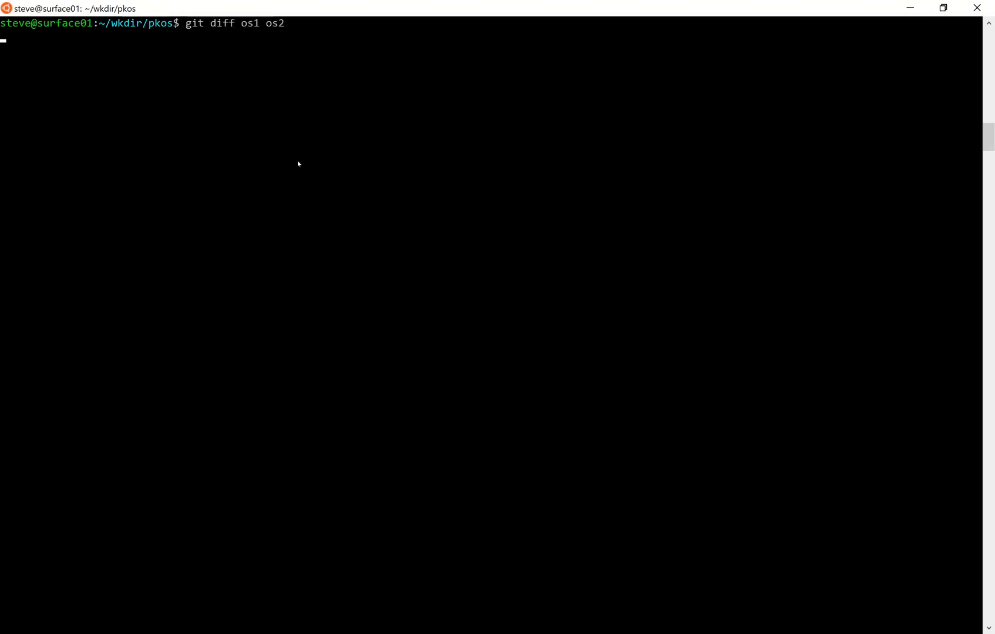
key("Return")
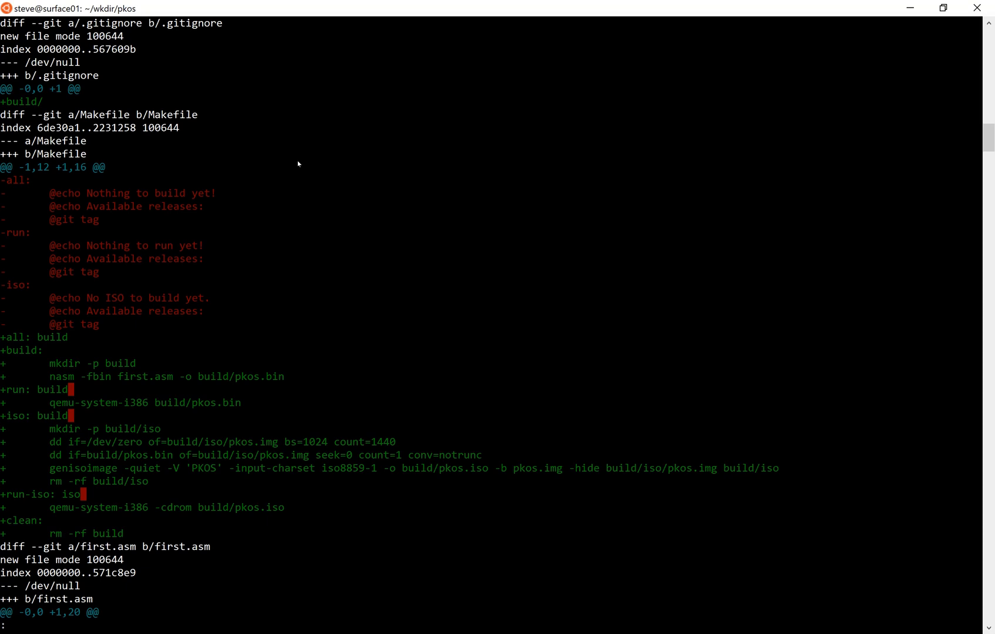
scroll("down", 3)
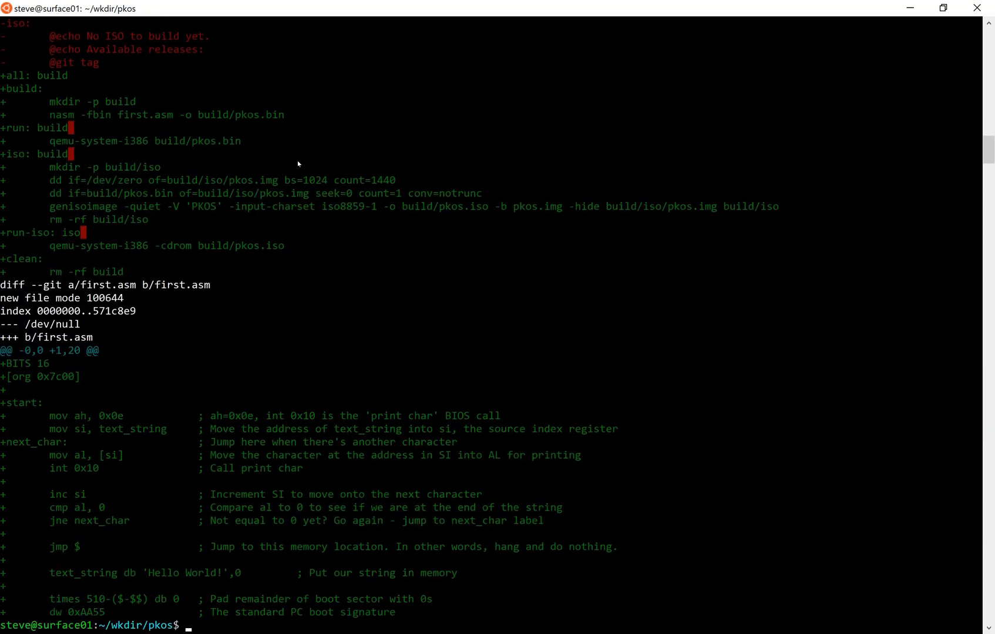
type("git")
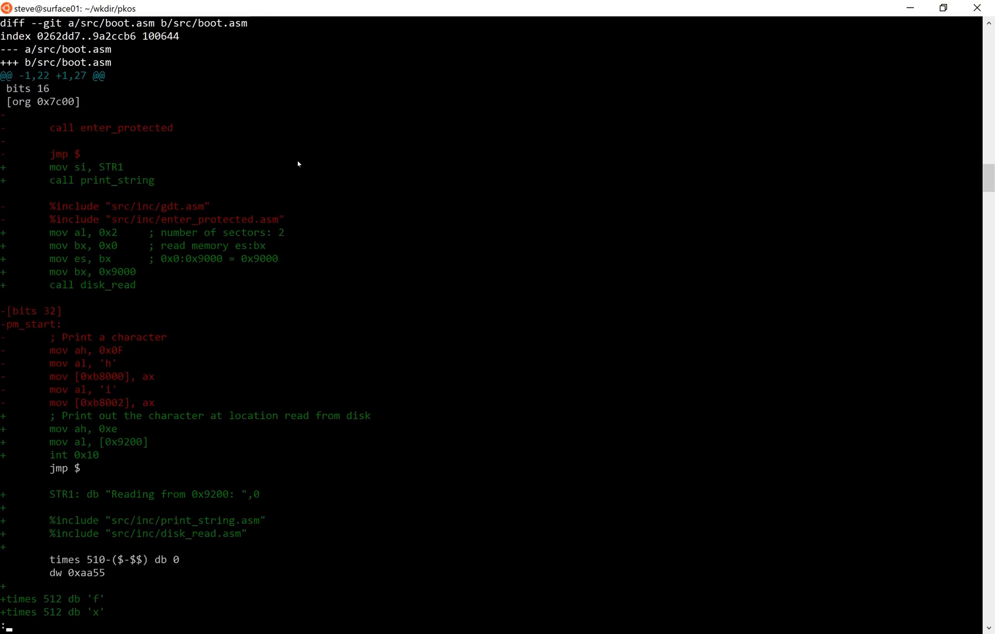
scroll("down", 3)
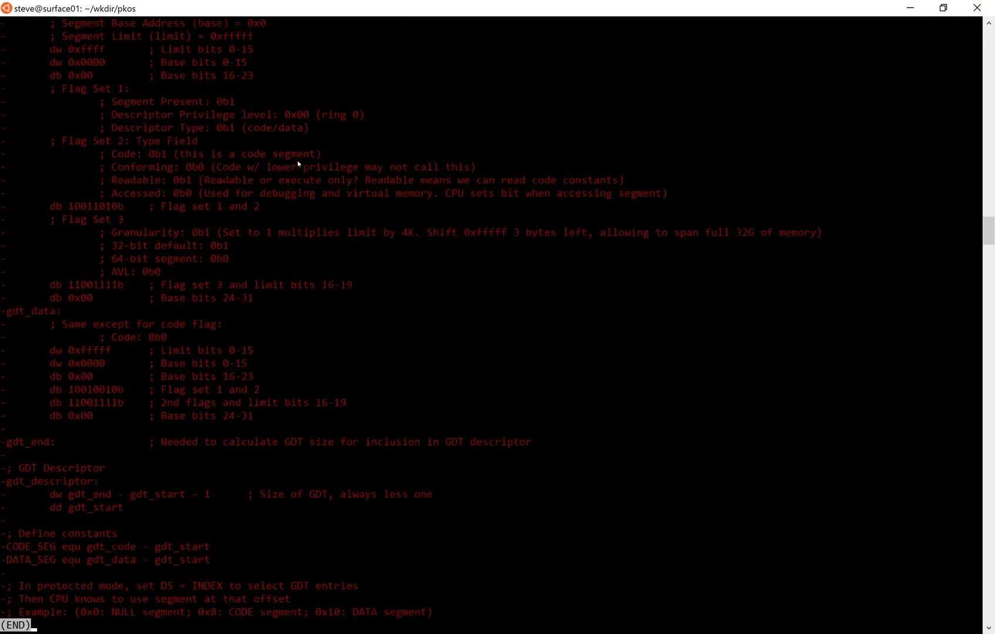
key("q")
type("gi")
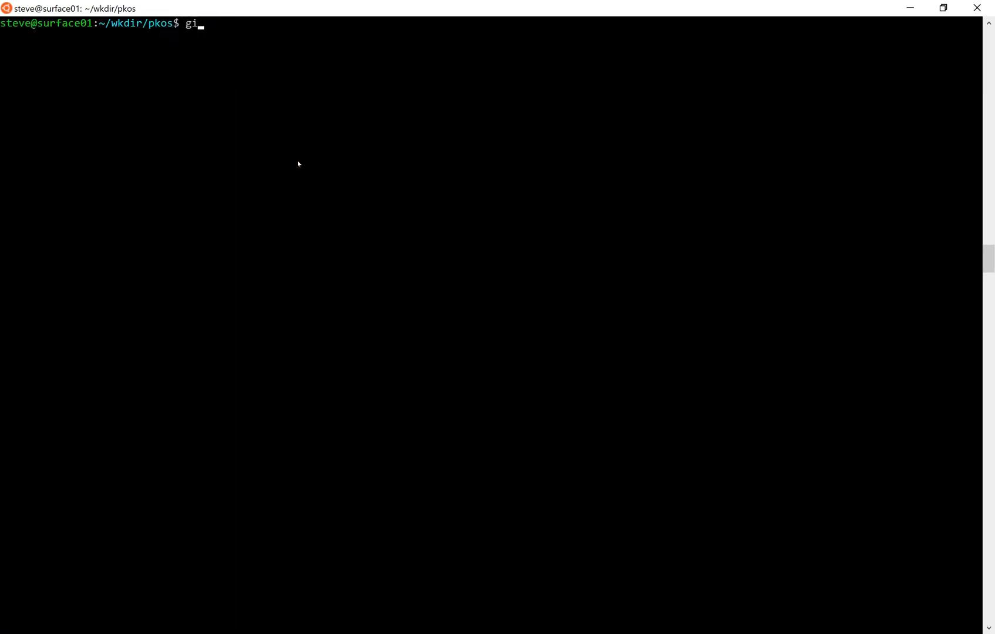
Check out release os7 and list the repository's tags os1 to os7.
type("t checkout os7")
type("git t")
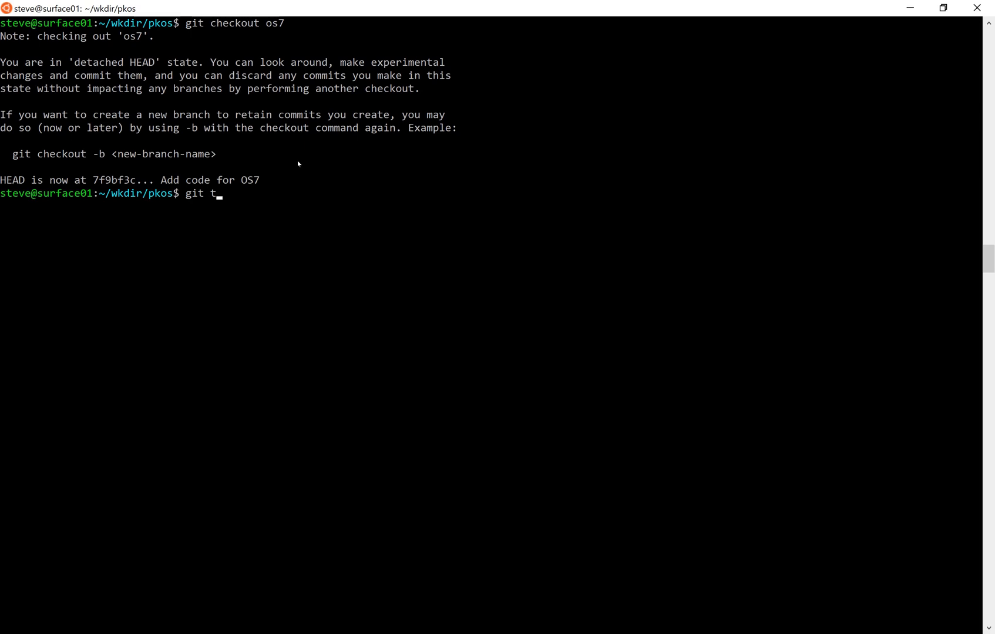
key("Return")
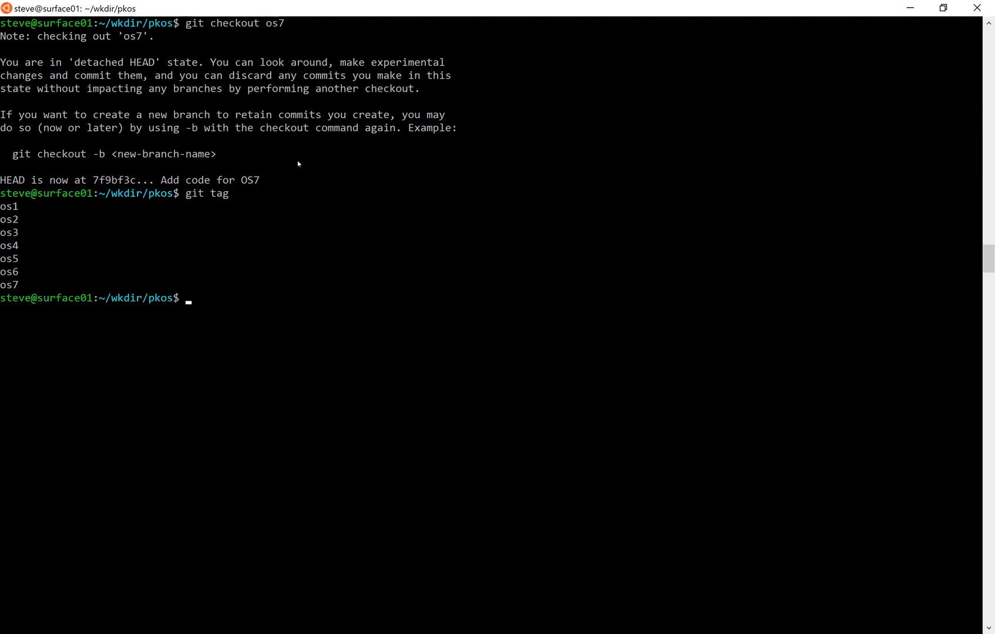
type("make clean")
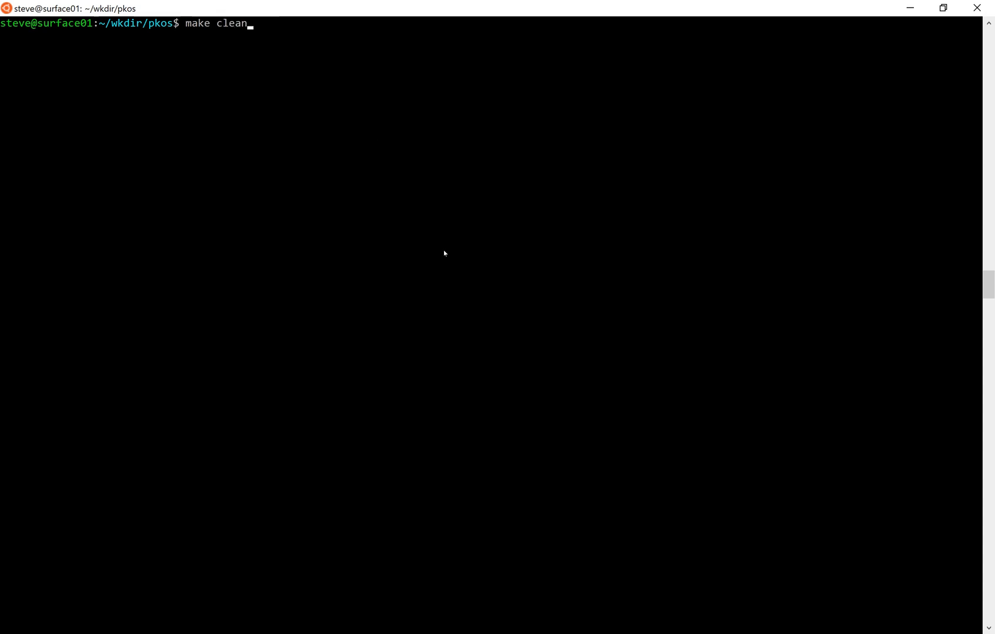
Clean and rebuild os7, run it in QEMU to see 'hi', then close the emulator.
key("Return")
type("make run")
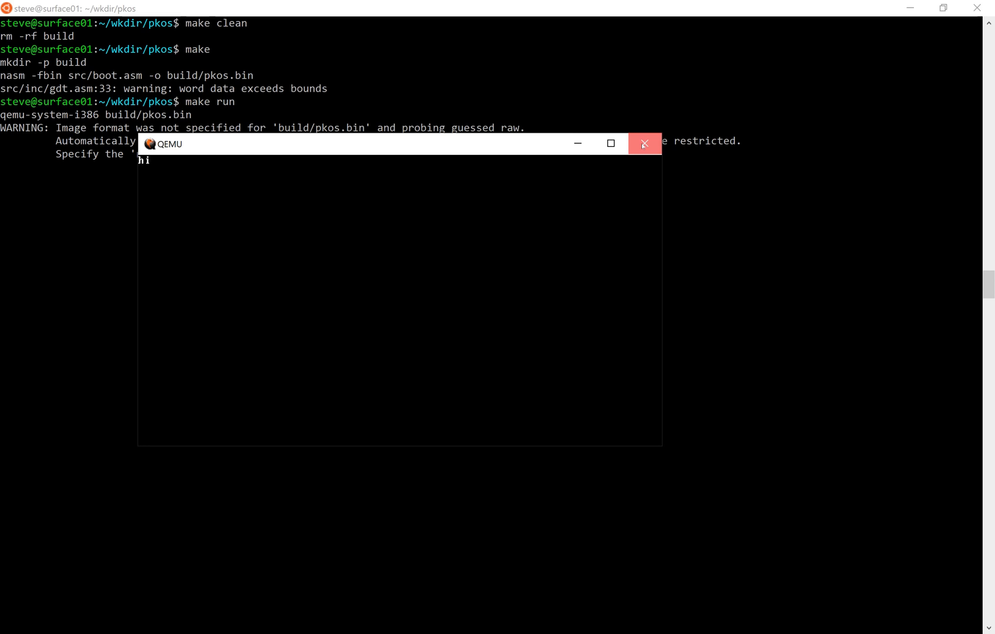
left_click(642, 144)
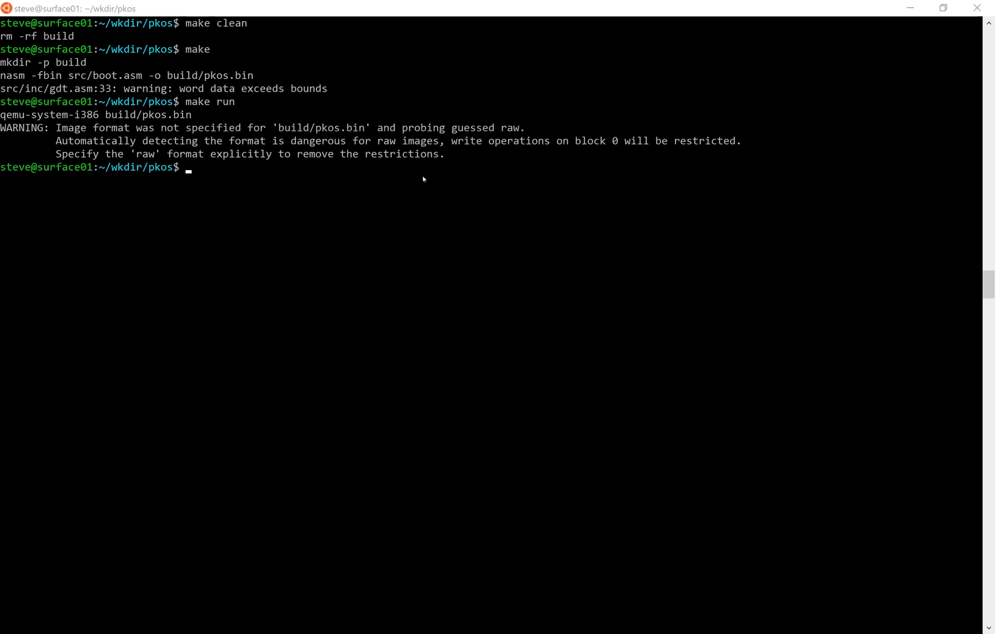
type("git")
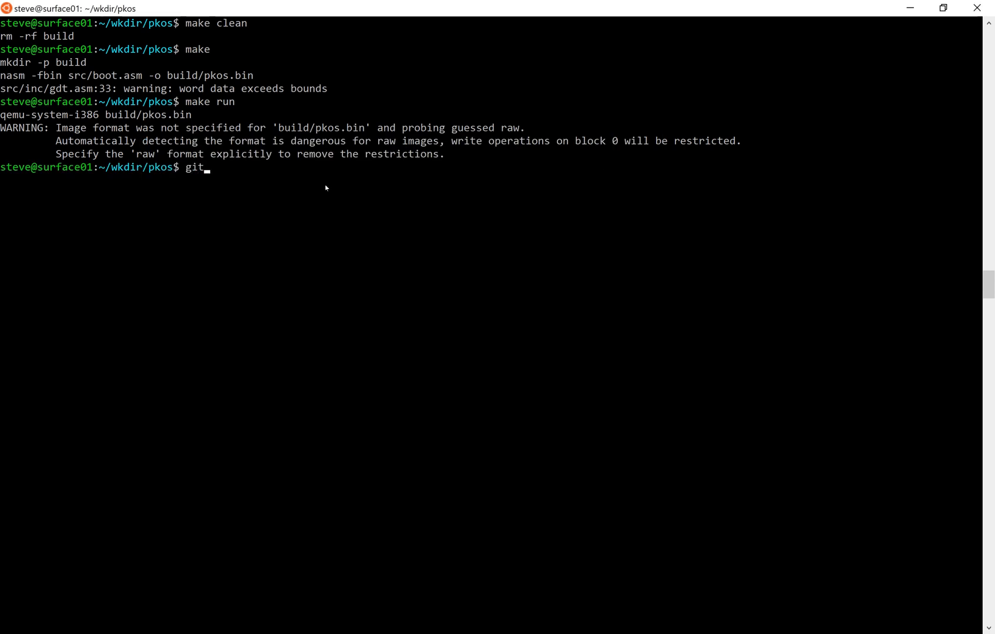
type("checkout os6")
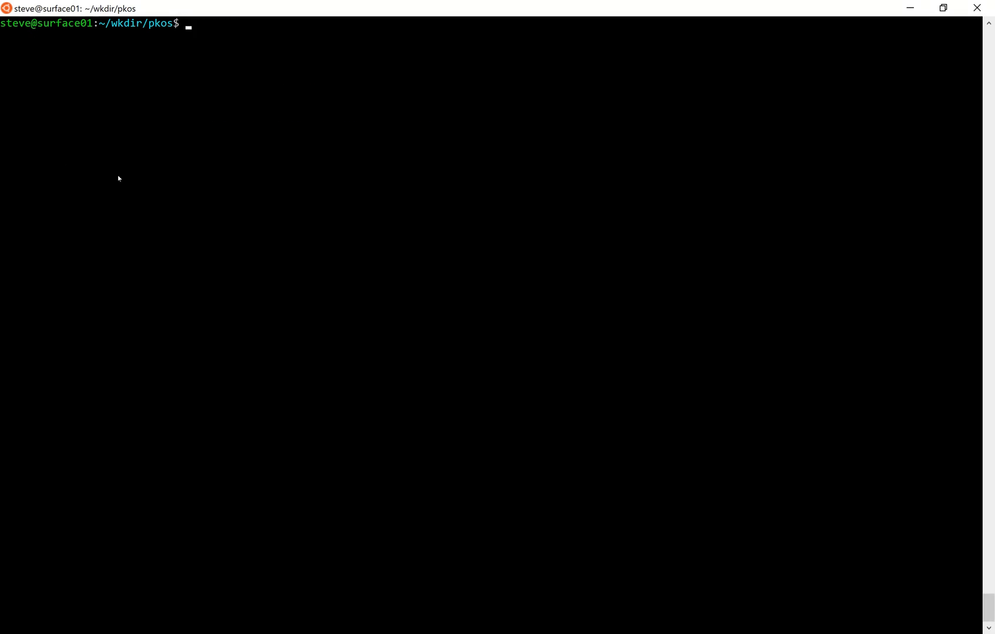
Run 'git diff os7' to show the Makefile kernel build steps and README changes.
type("git diff os7")
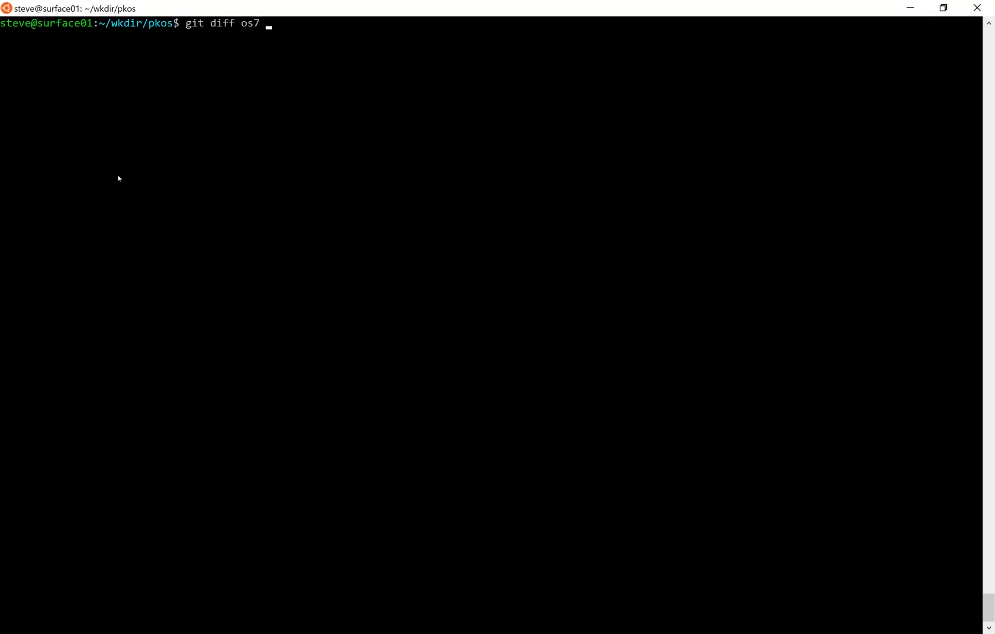
key("Return")
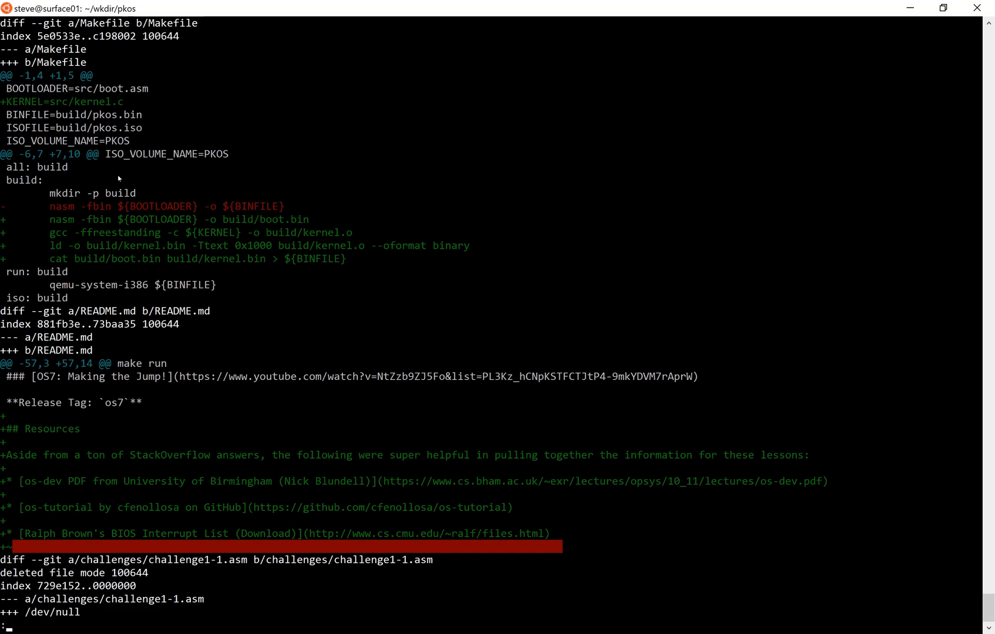
Page through the deleted challenge files, then run 'make clean; make; make run' to boot the new kernel.
scroll("down", 3)
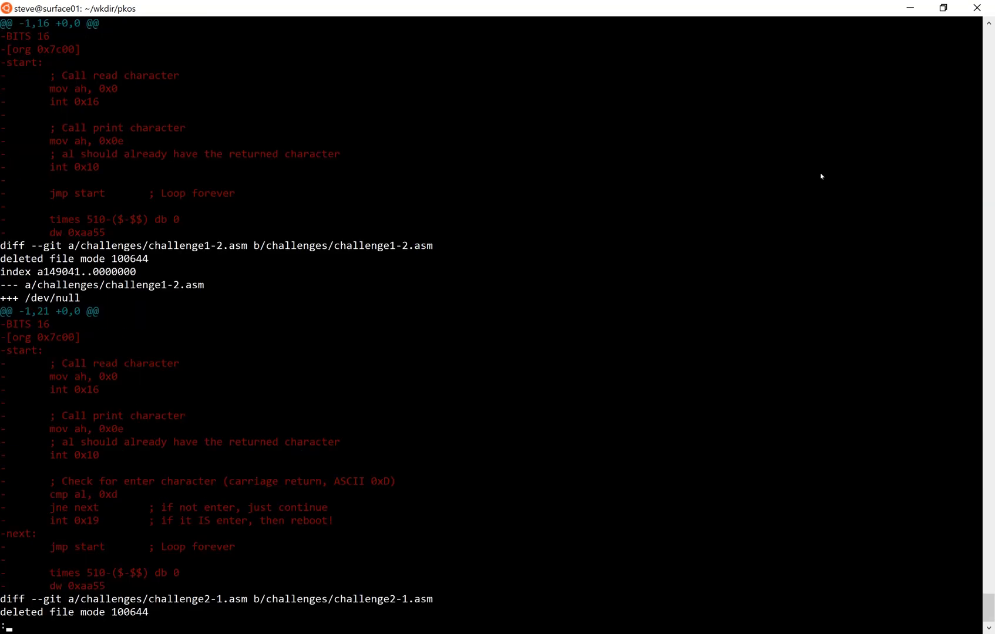
scroll("down", 3)
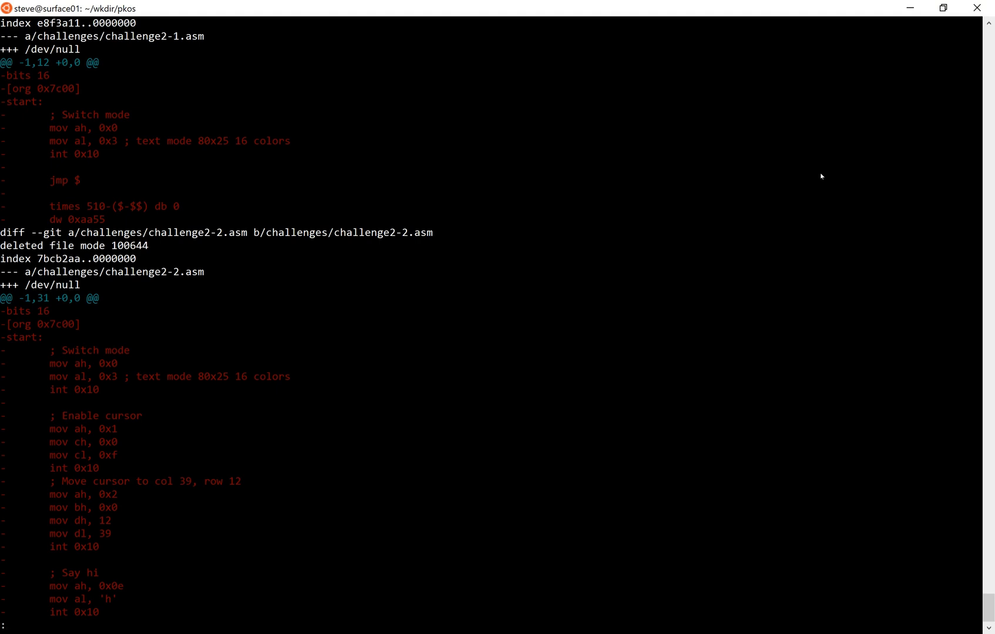
scroll("down", 3)
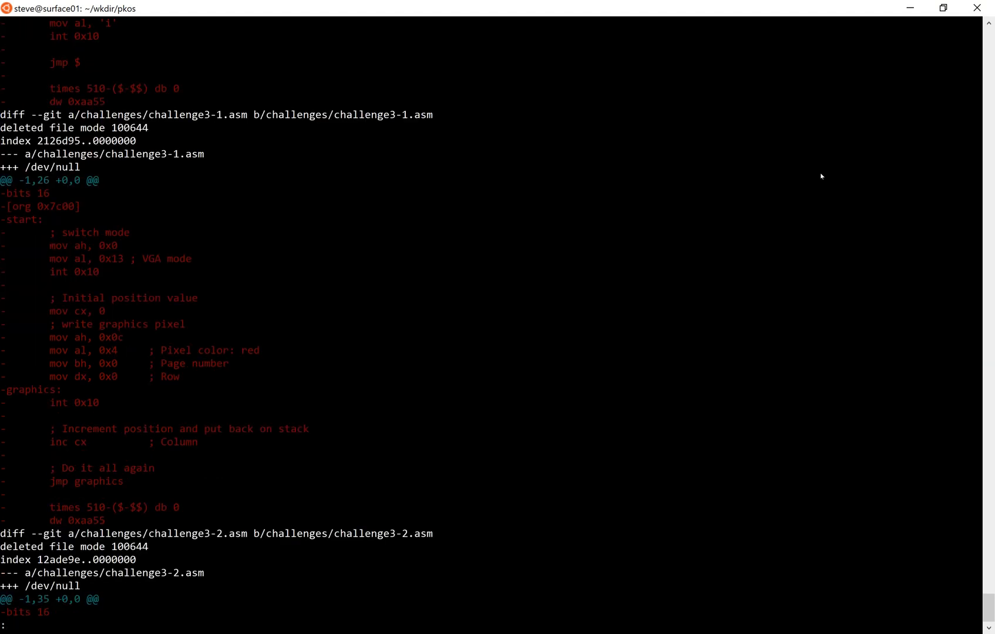
scroll("down", 3)
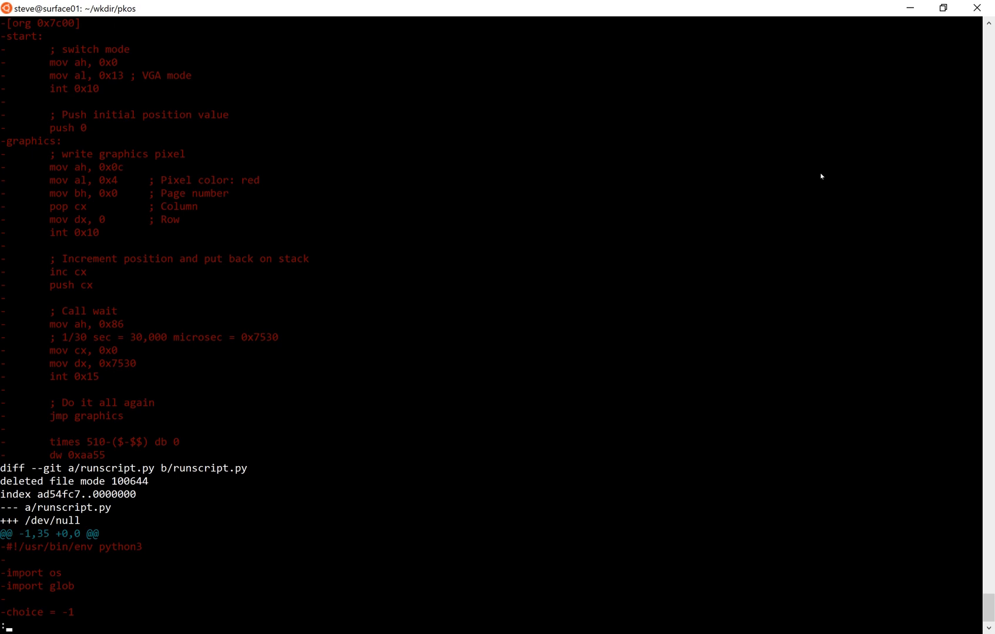
scroll("down", 3)
type("make clean; make ; make")
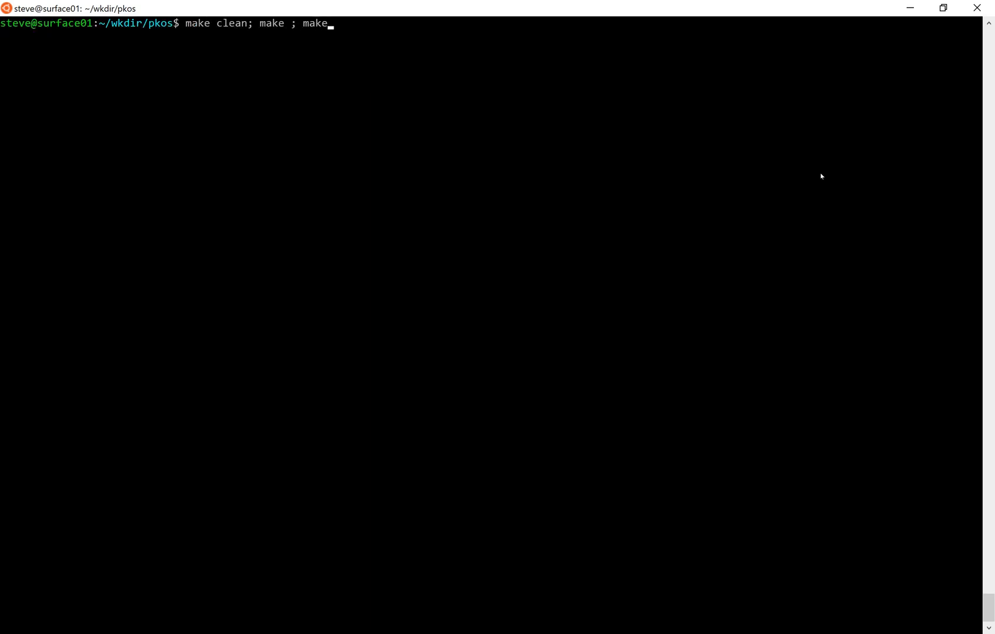
type("run")
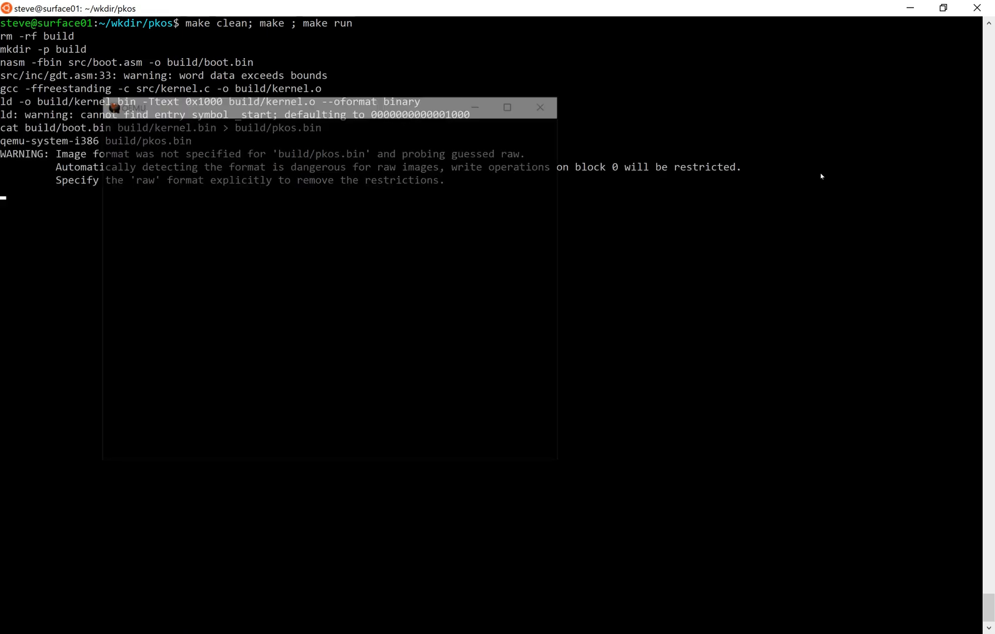